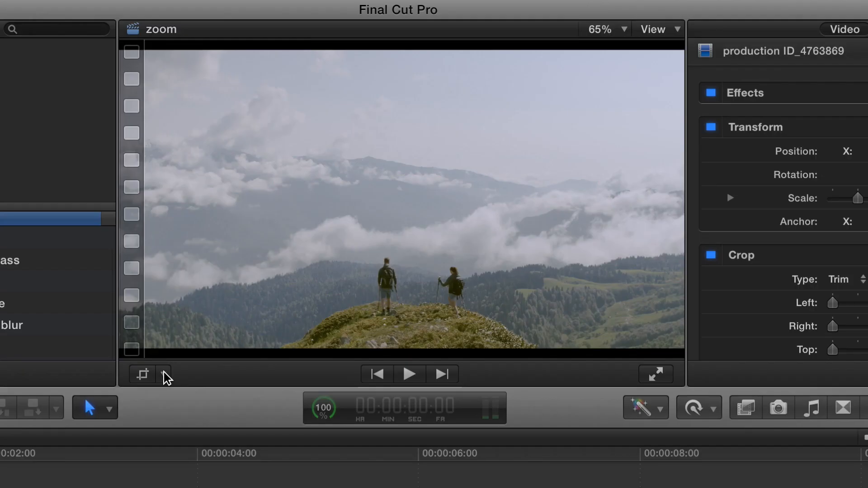
Step: Open the Transform, Crop, Distort menu below the viewer, close it, then reopen it
{"action": "left_click", "coordinate": [163, 375]}
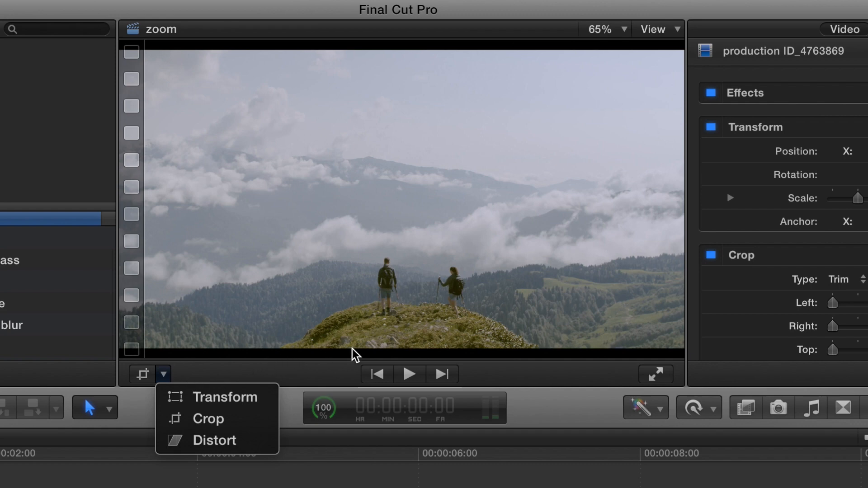
{"action": "mouse_move", "coordinate": [254, 382]}
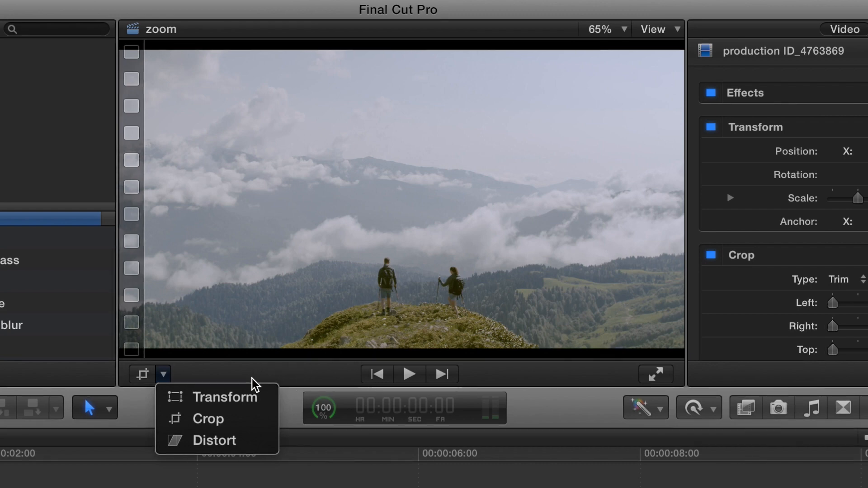
{"action": "left_click", "coordinate": [163, 375]}
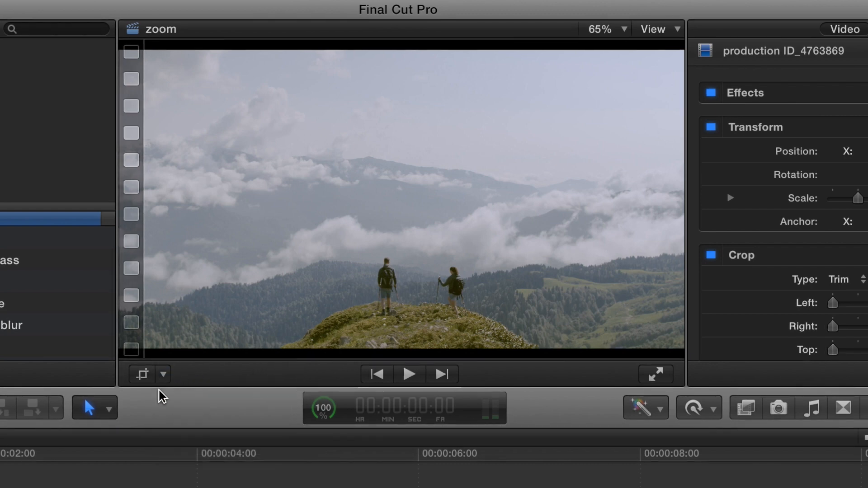
{"action": "left_click", "coordinate": [162, 375]}
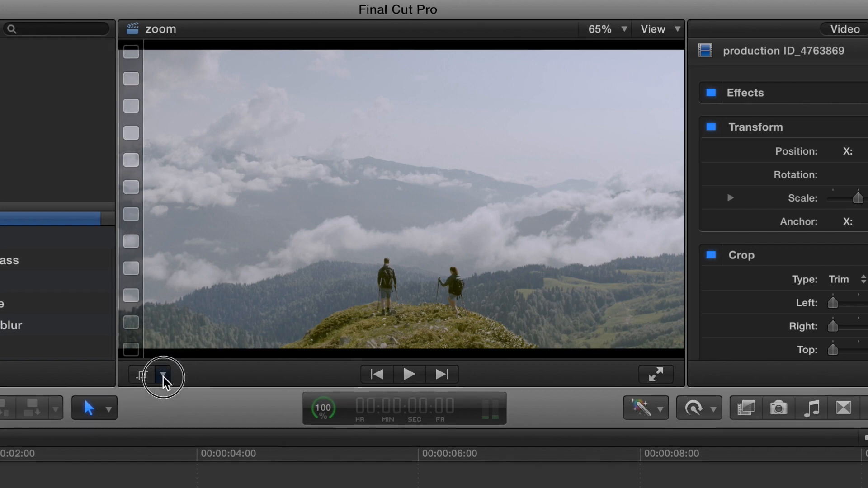
{"action": "left_click", "coordinate": [163, 374]}
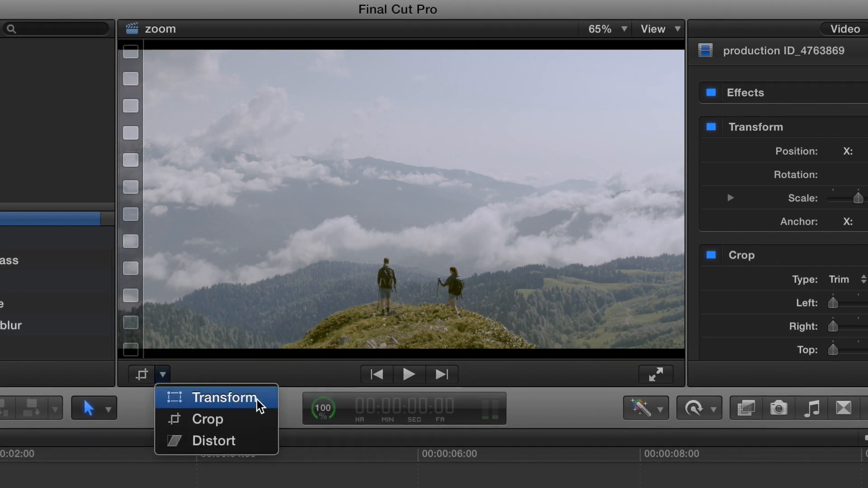
Step: Scale the hiking clip with a Transform corner drag until it fills the frame, then confirm
{"action": "left_click", "coordinate": [225, 397]}
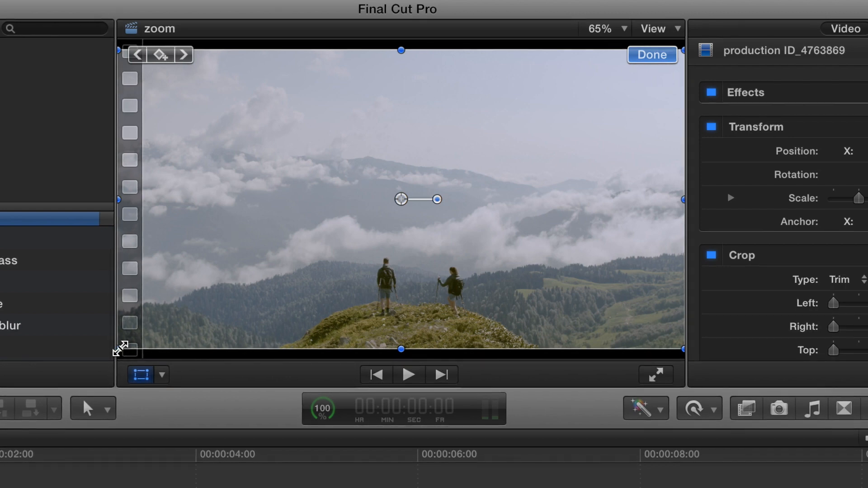
{"action": "left_click_drag", "start_coordinate": [119, 349], "coordinate": [111, 358]}
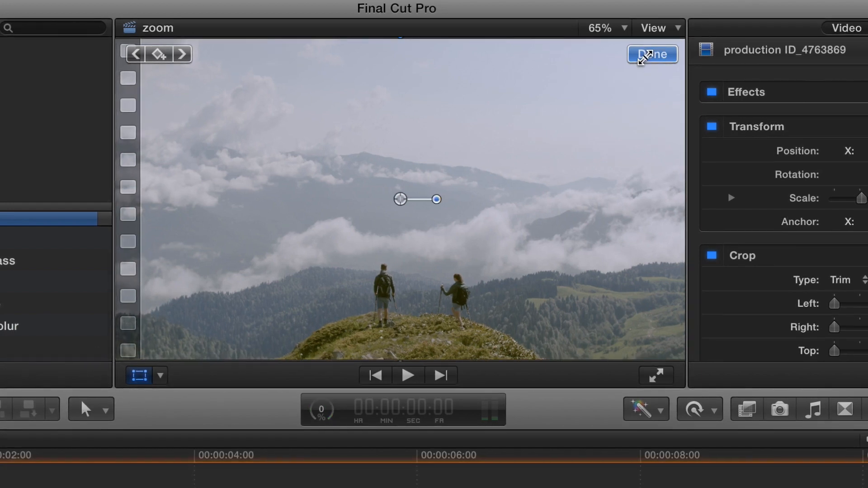
{"action": "left_click", "coordinate": [652, 54]}
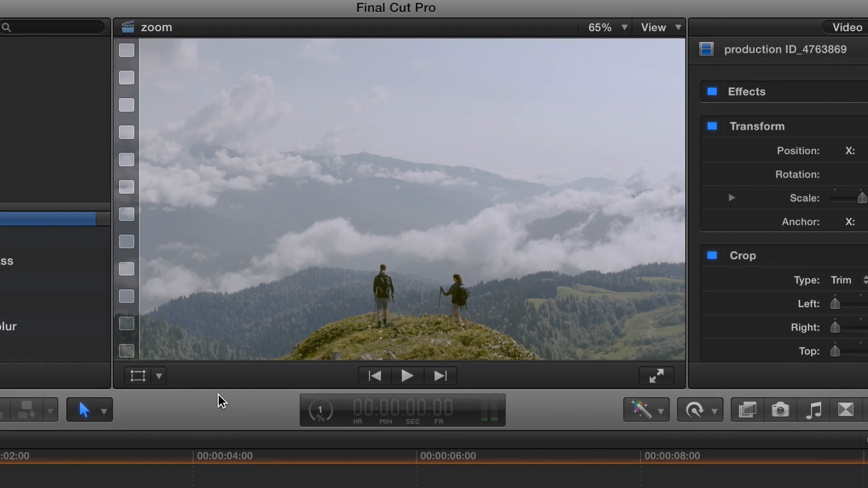
Step: Switch the viewer to Crop mode and choose Ken Burns for start and end frames
{"action": "left_click", "coordinate": [158, 375]}
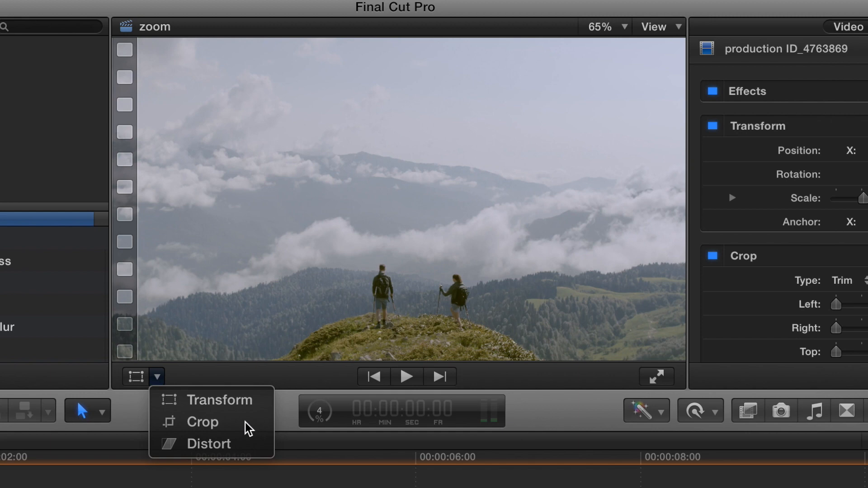
{"action": "left_click", "coordinate": [202, 422]}
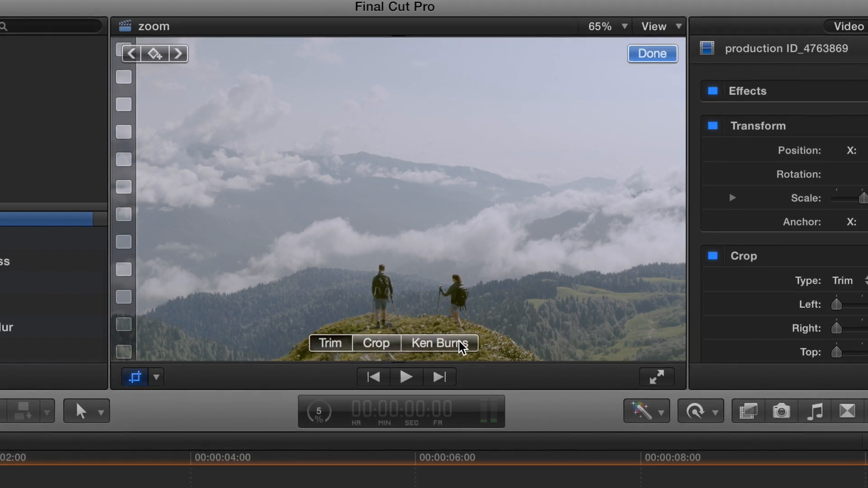
{"action": "left_click", "coordinate": [439, 344]}
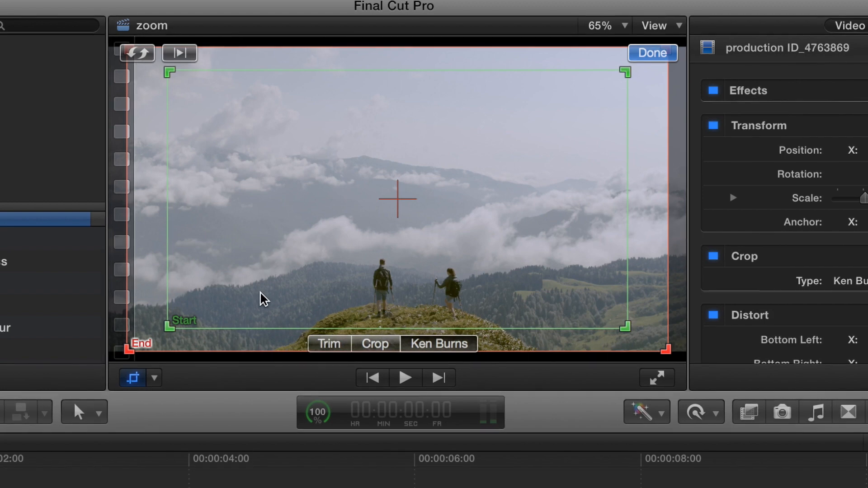
{"action": "mouse_move", "coordinate": [203, 282]}
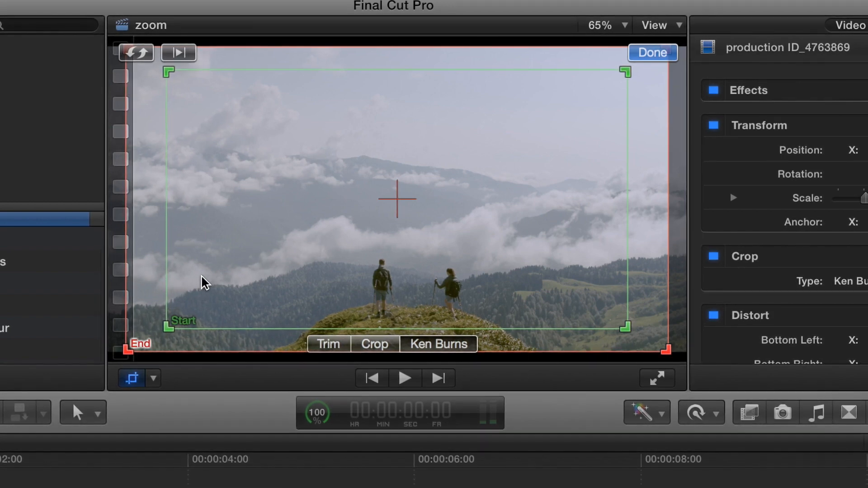
{"action": "mouse_move", "coordinate": [168, 304]}
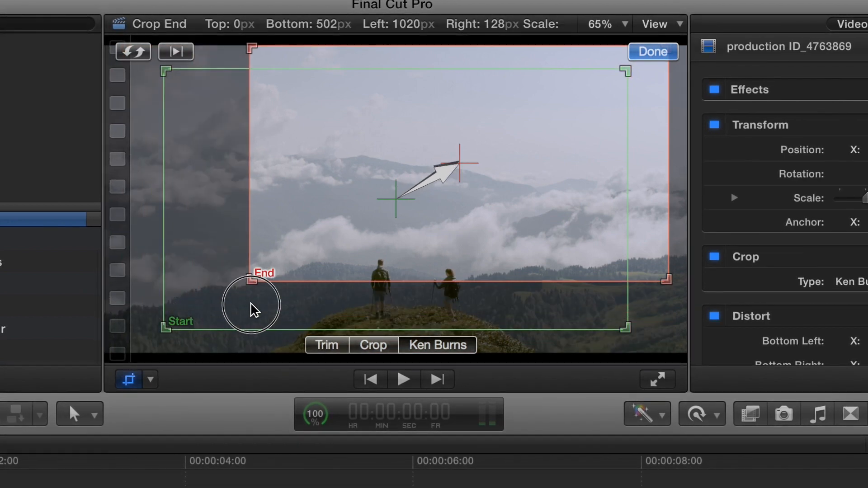
Step: Shrink the red End rectangle and place it over the two hikers
{"action": "left_click_drag", "start_coordinate": [253, 277], "coordinate": [421, 180]}
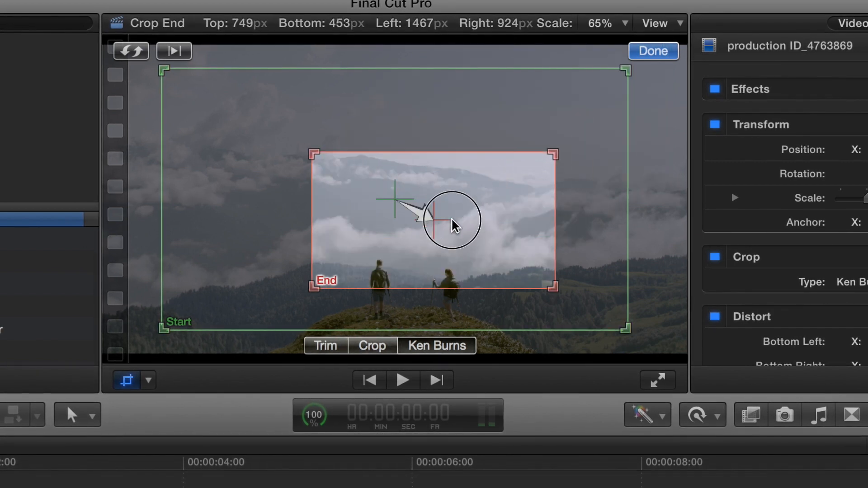
{"action": "left_click_drag", "start_coordinate": [451, 221], "coordinate": [433, 256]}
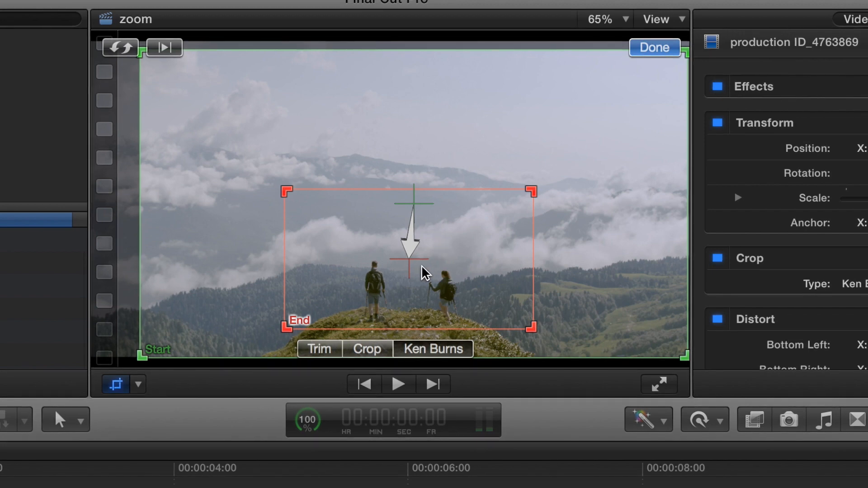
{"action": "mouse_move", "coordinate": [604, 83]}
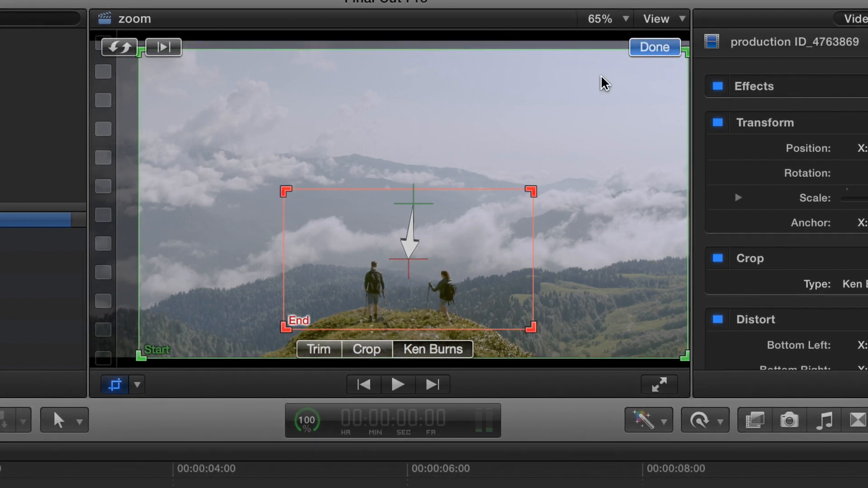
Step: Confirm the Ken Burns move, then play and pause the clip to preview the zoom
{"action": "left_click", "coordinate": [654, 47]}
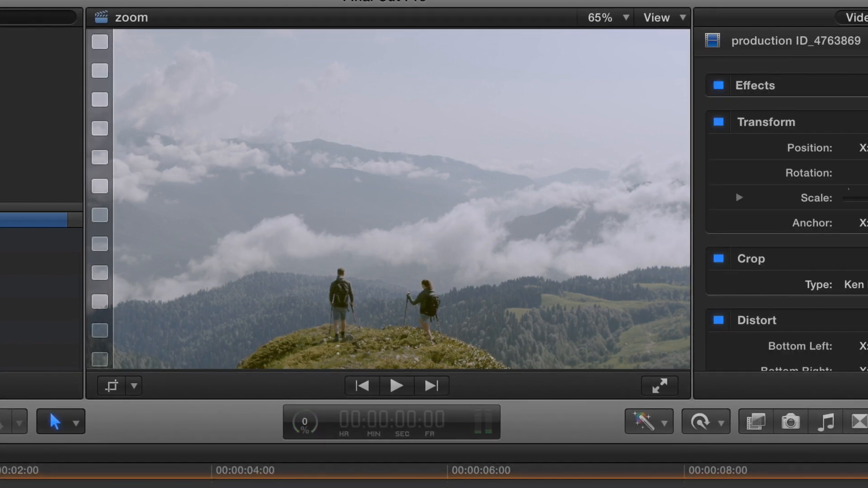
{"action": "left_click", "coordinate": [395, 386]}
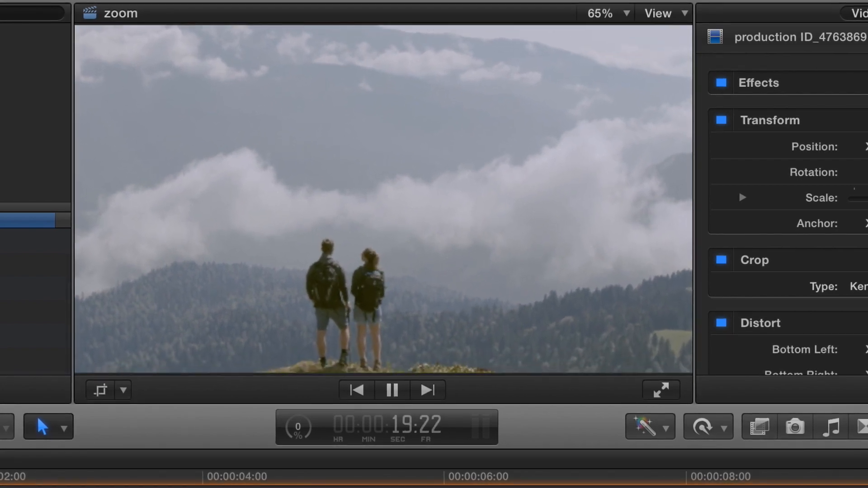
{"action": "left_click", "coordinate": [392, 390]}
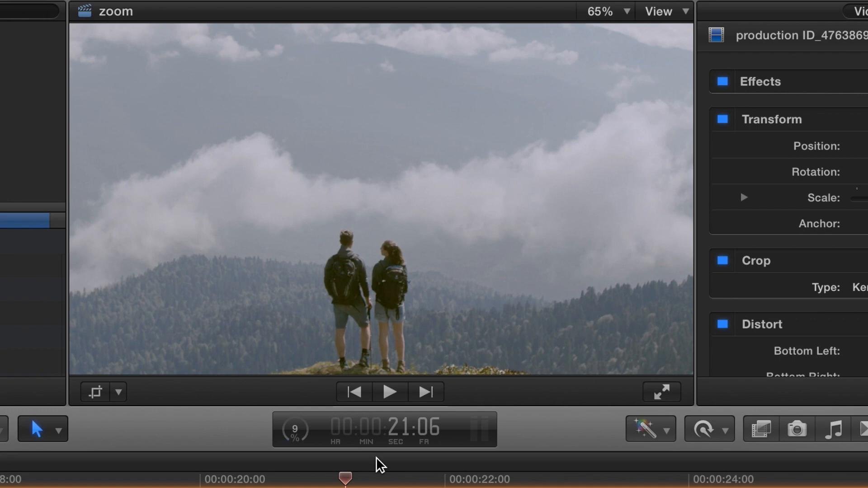
{"action": "mouse_move", "coordinate": [340, 292]}
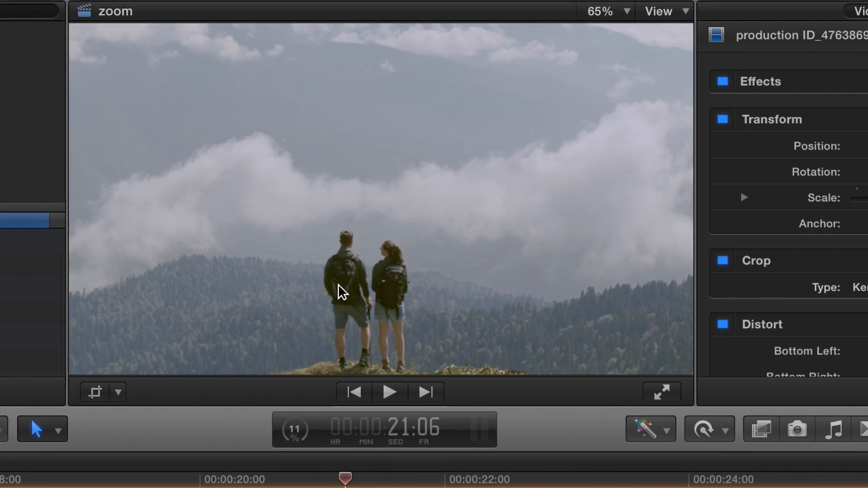